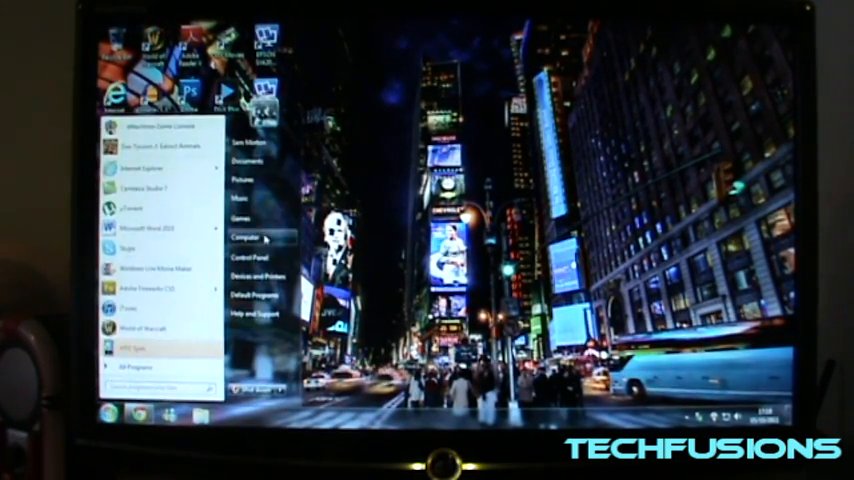
Step: Open the Computer window from the Start menu to view Removable Disk (E:)
click(241, 238)
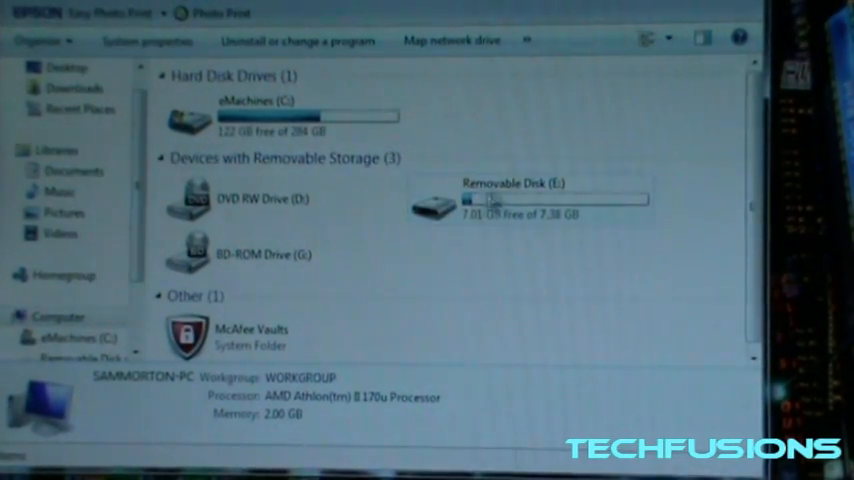
mouse_move(505, 205)
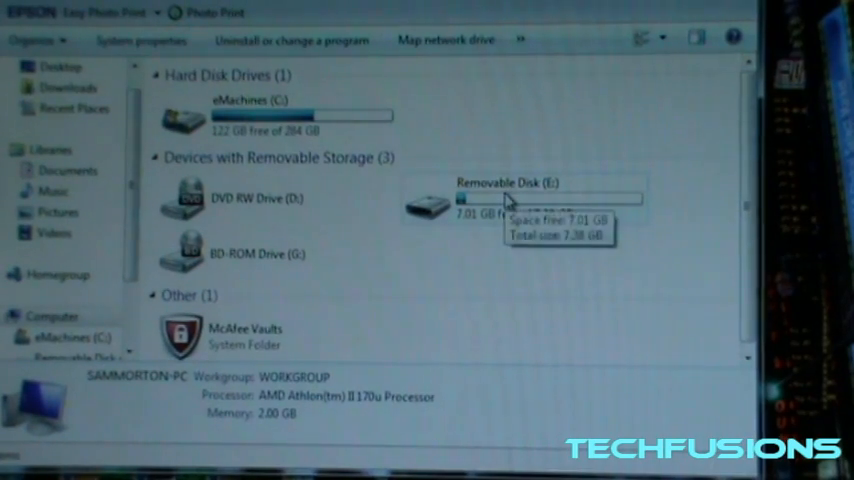